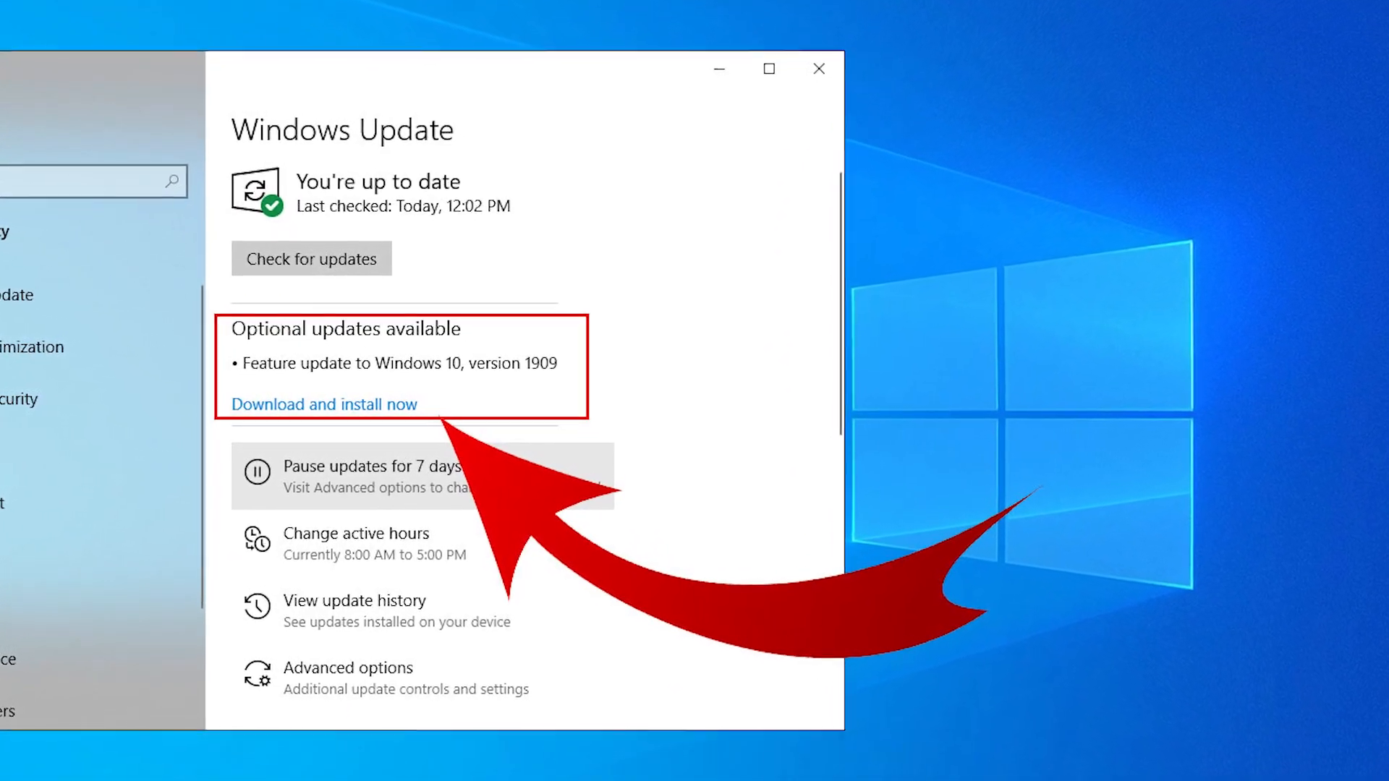
- Download and install the optional Windows 10 Insider Preview feature update until it awaits a restart
left_click(323, 404)
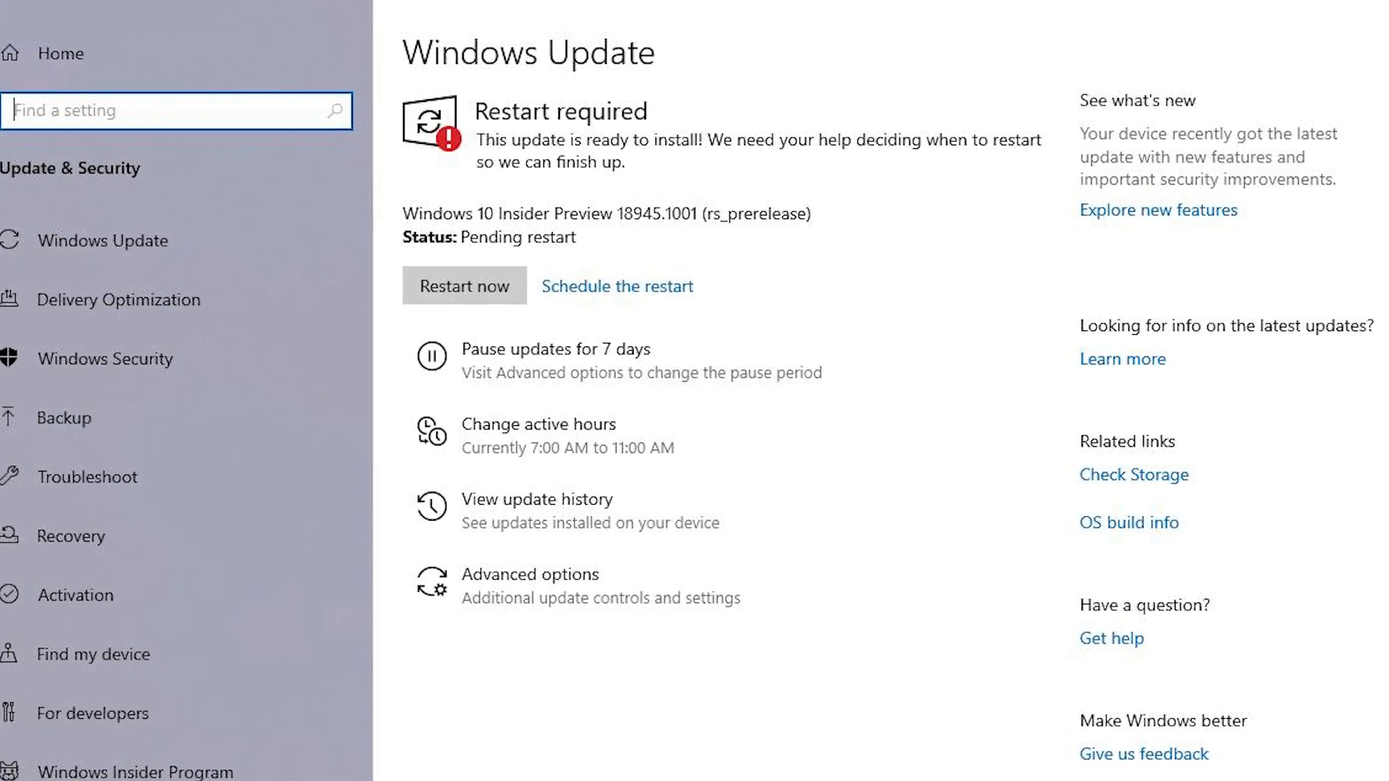